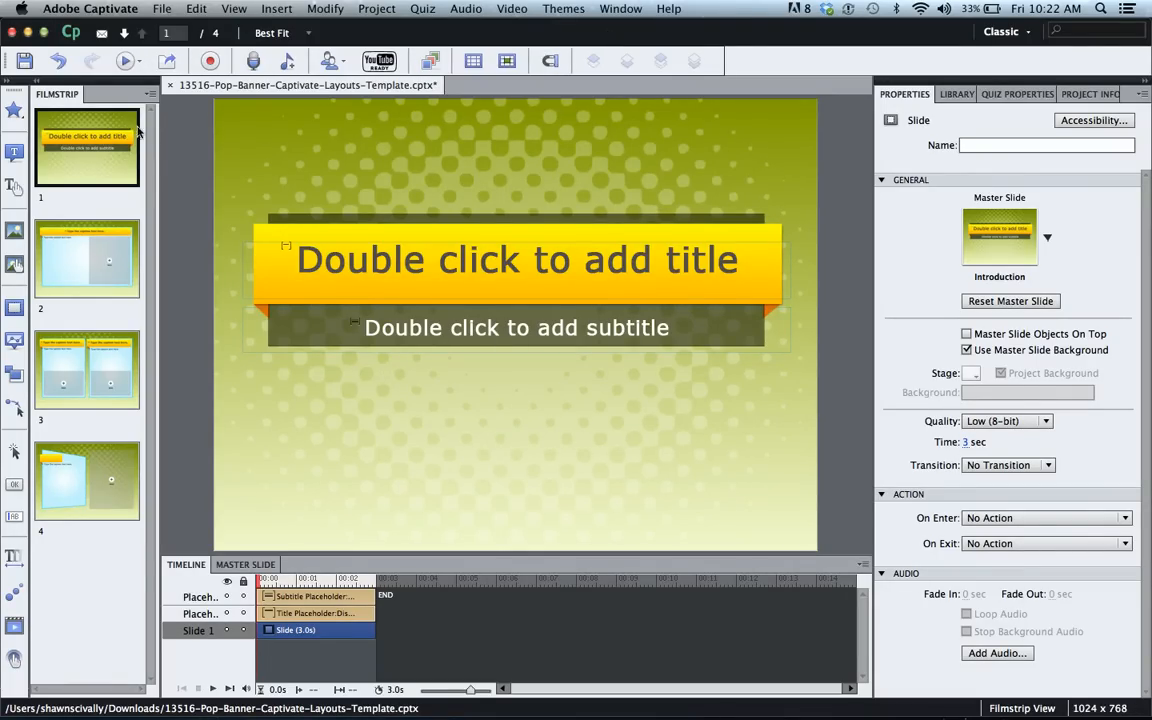
Preview the whole project, then preview from the current slide, closing each preview
left_click(124, 61)
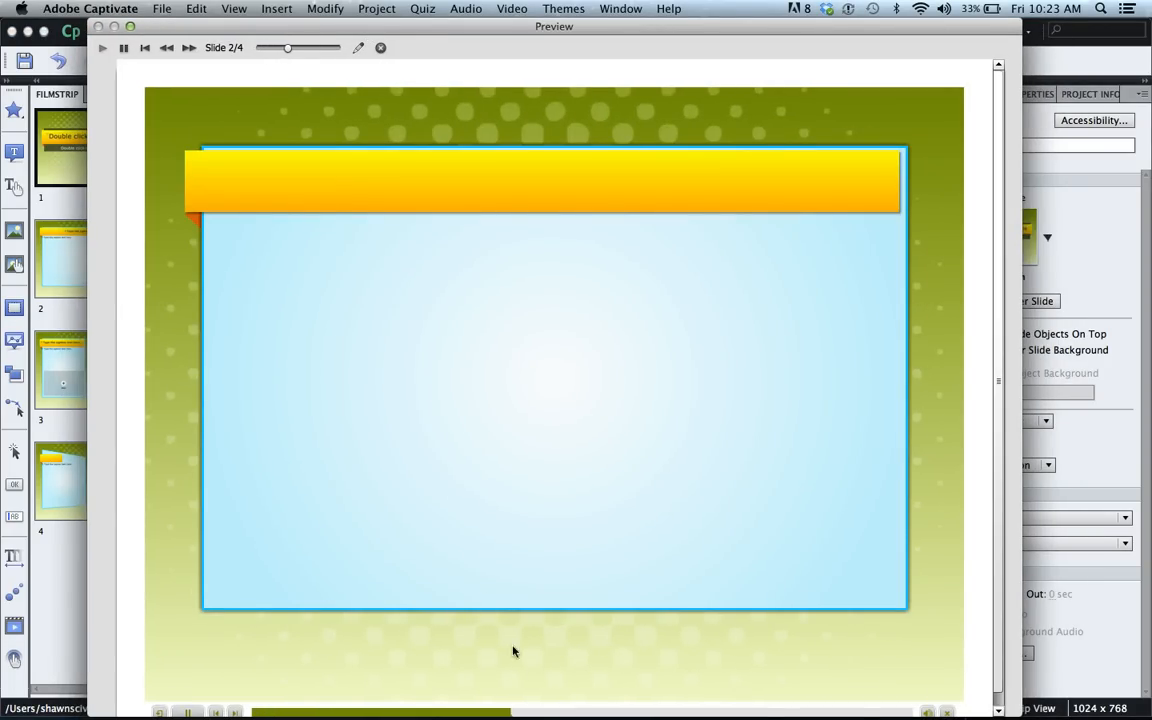
left_click(188, 47)
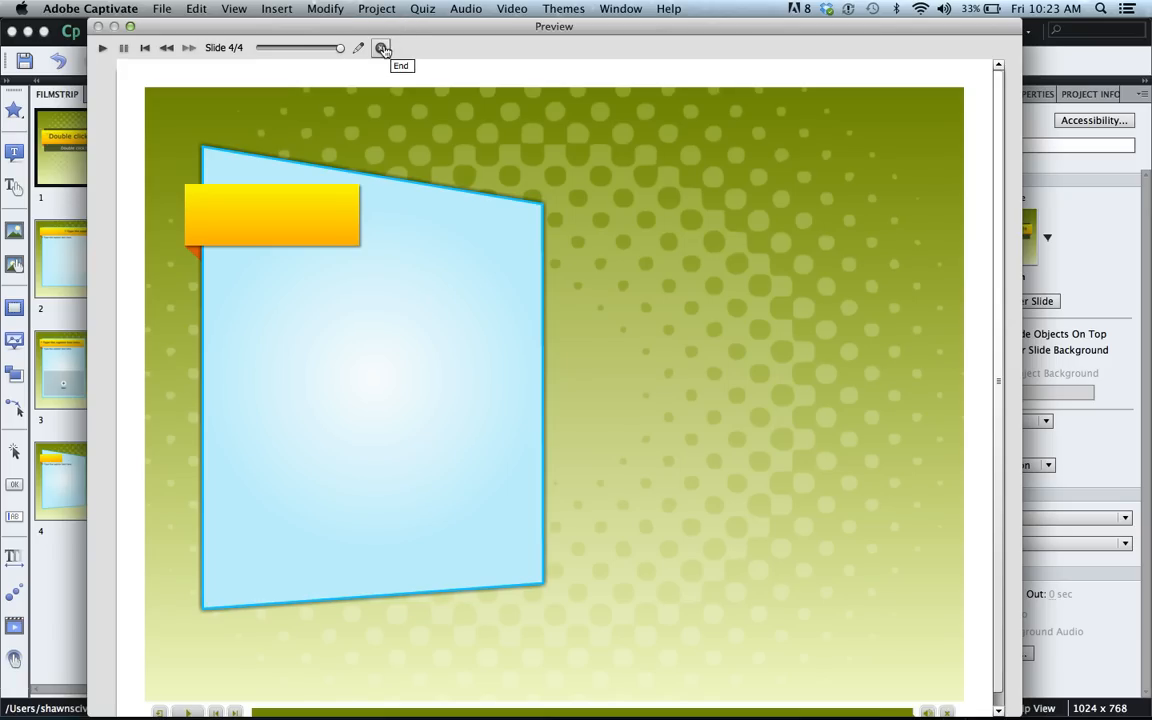
left_click(381, 48)
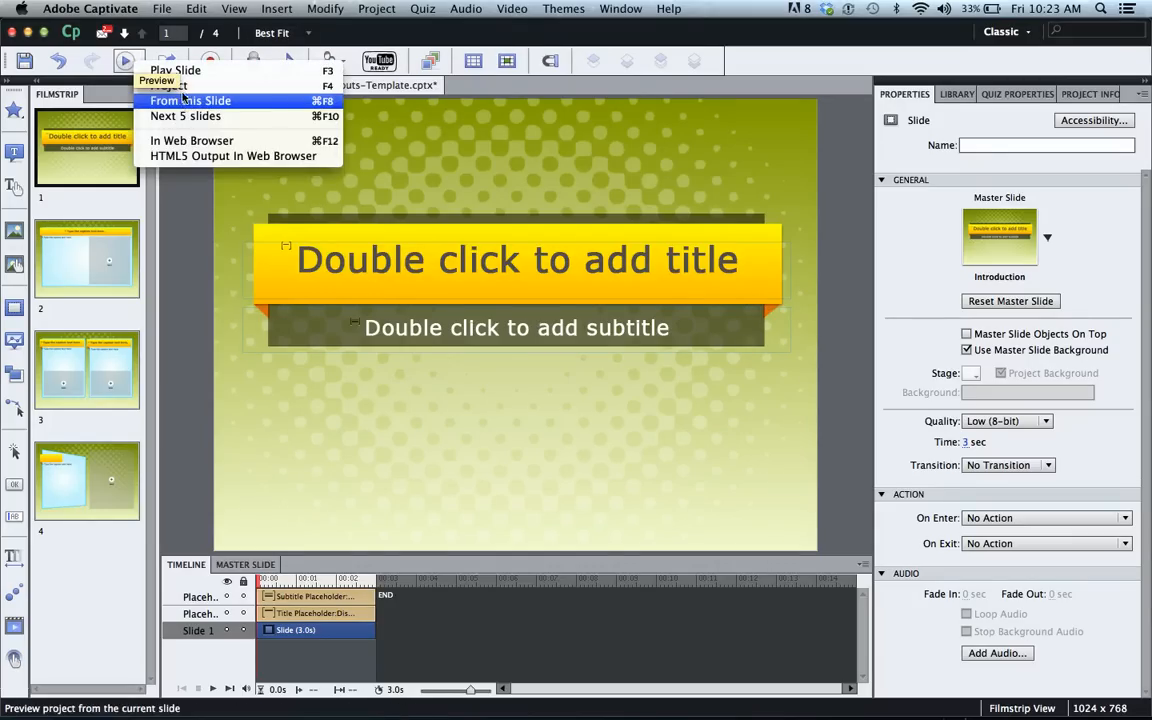
left_click(190, 100)
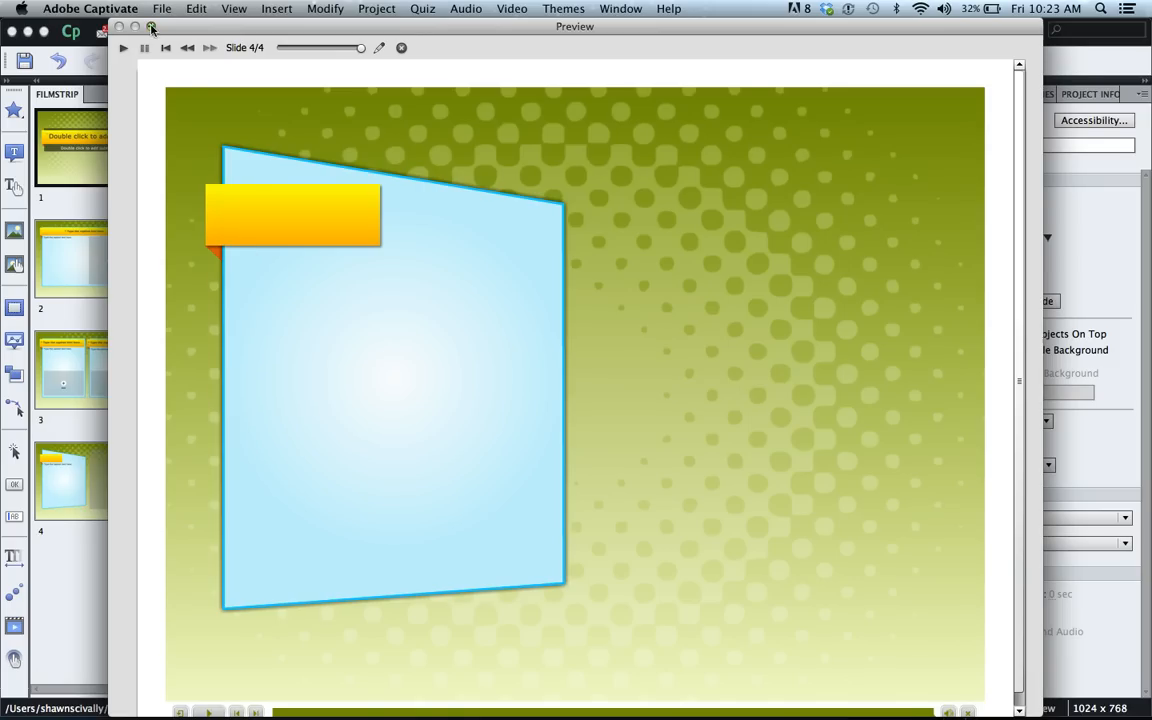
left_click(401, 48)
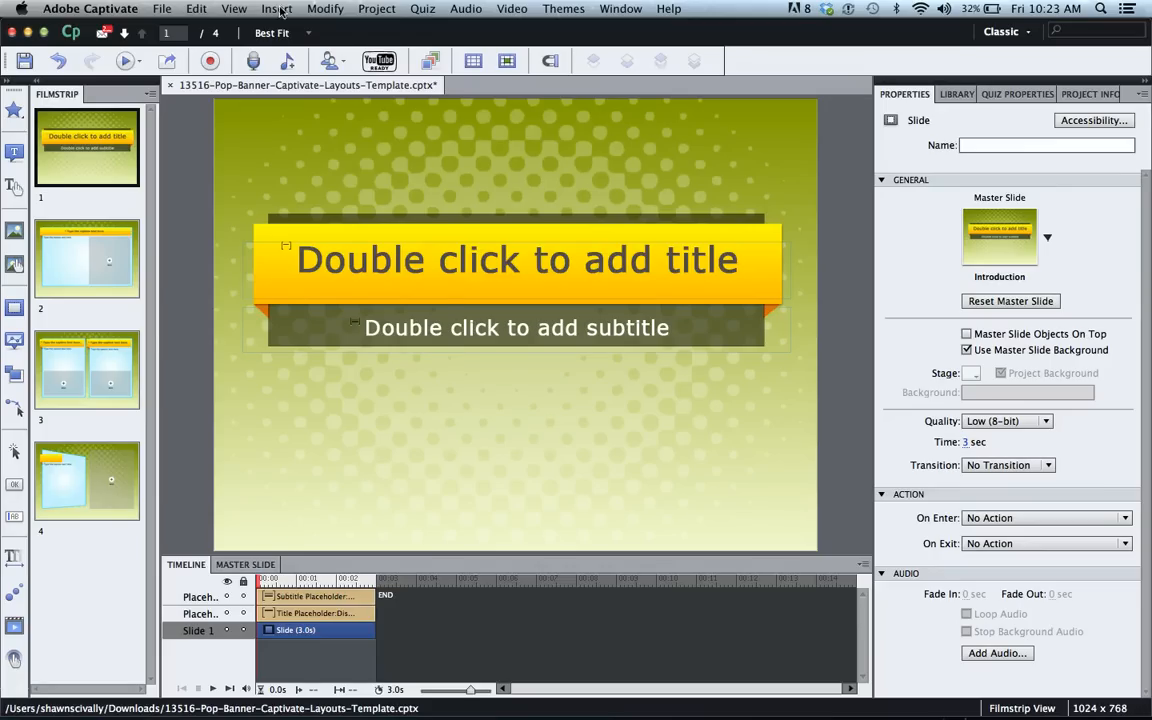
Insert a button on the title slide, enlarge it, and move it to the lower right
left_click(277, 8)
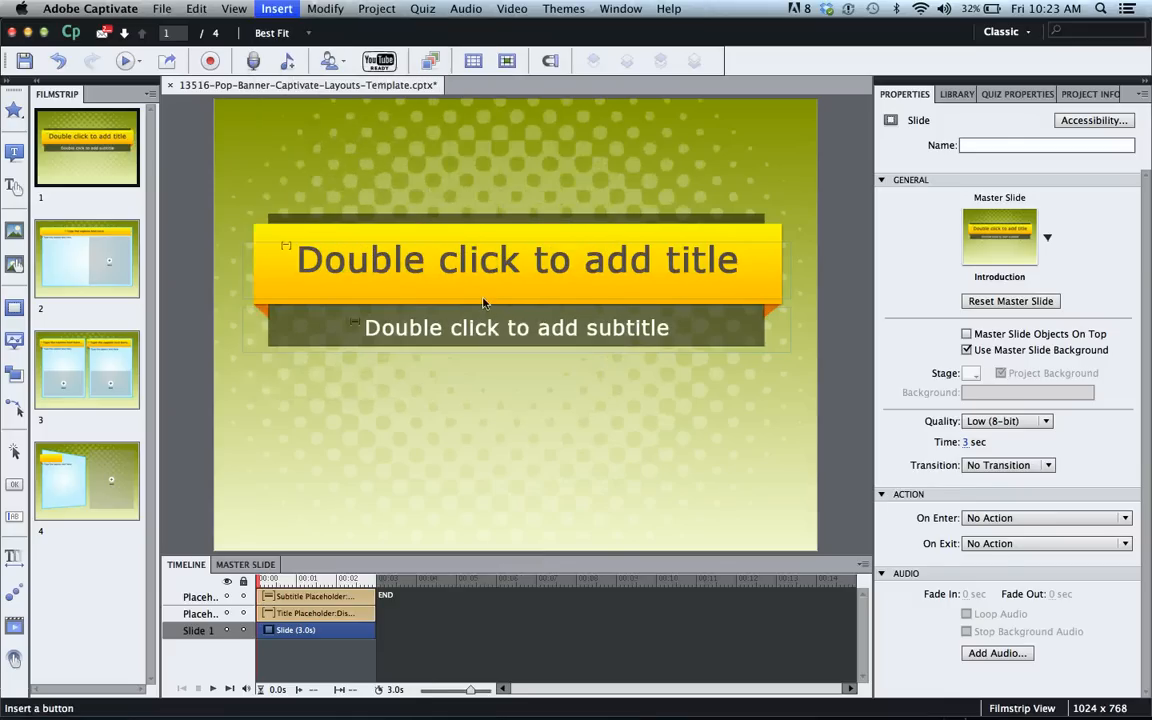
left_click(276, 8)
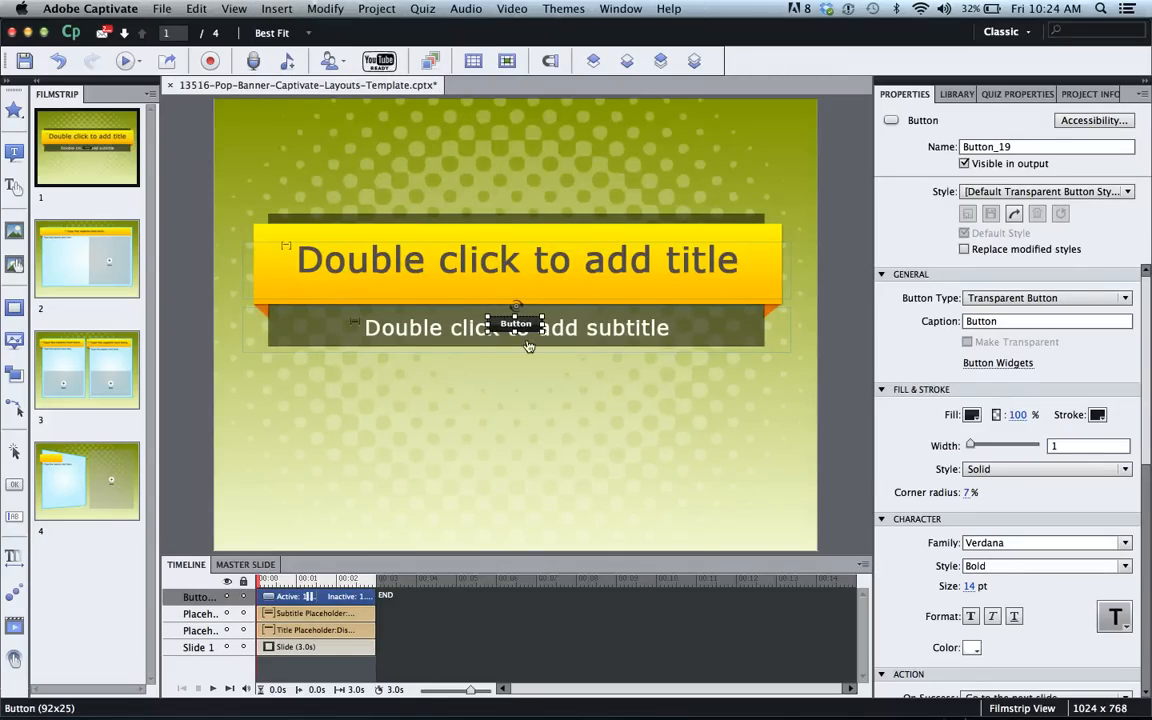
left_click_drag(516, 324, 508, 397)
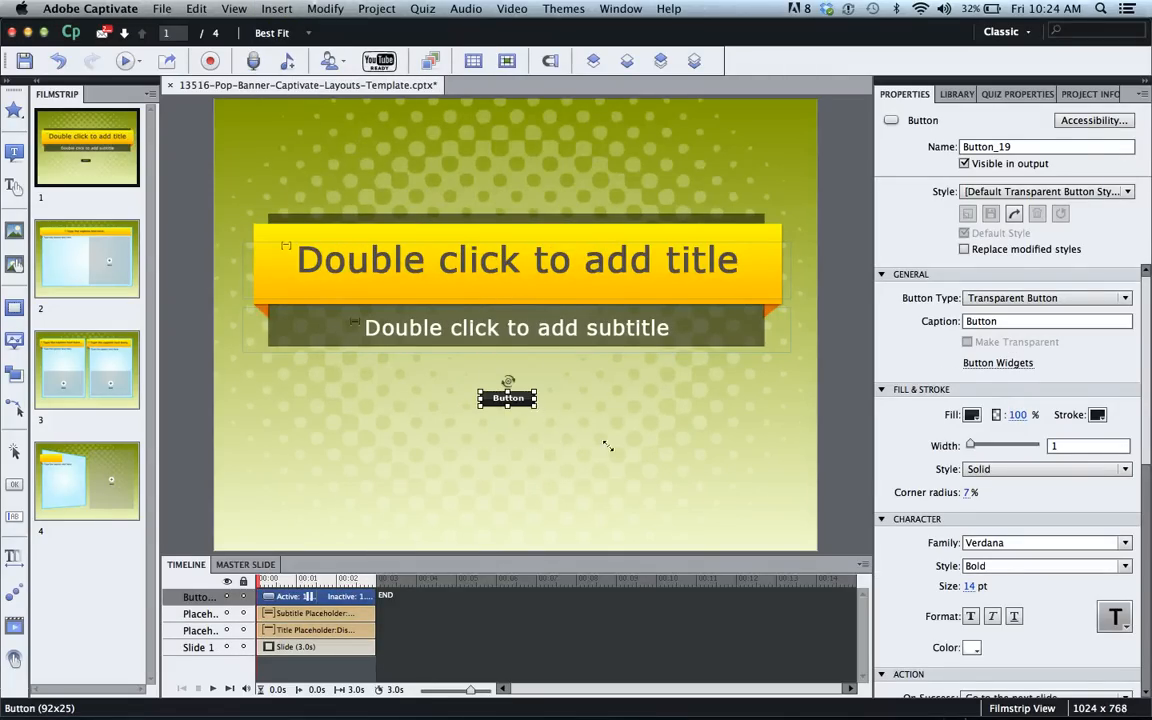
left_click_drag(536, 410, 625, 450)
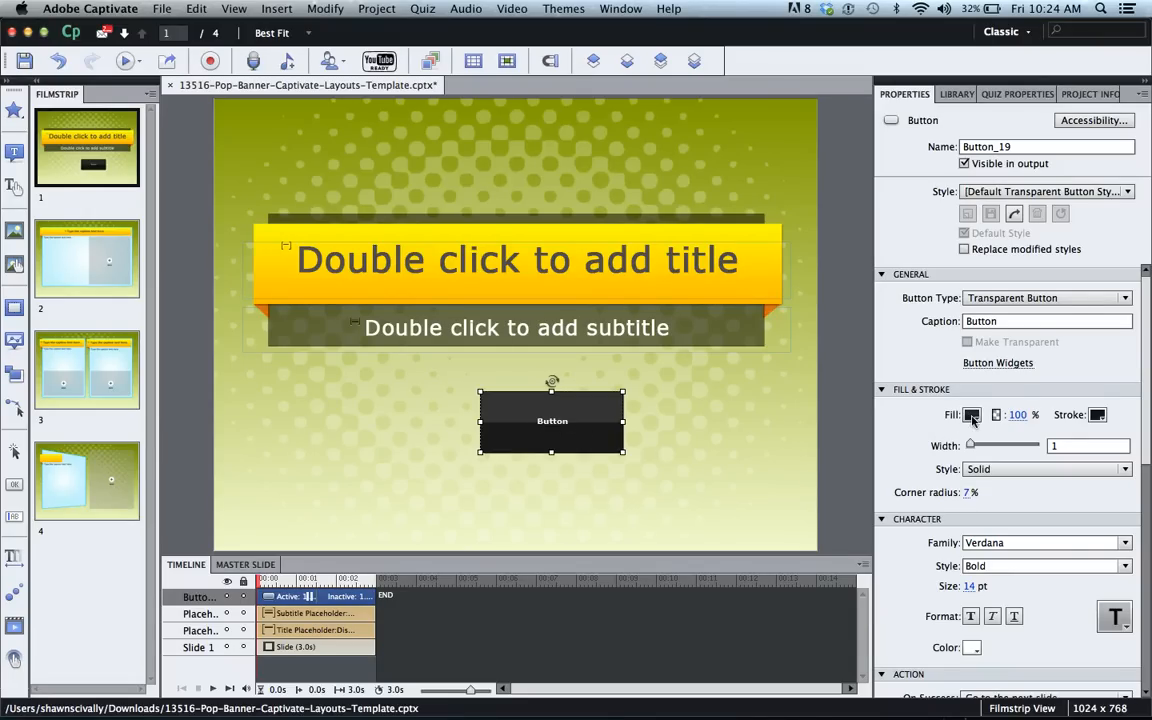
left_click(971, 414)
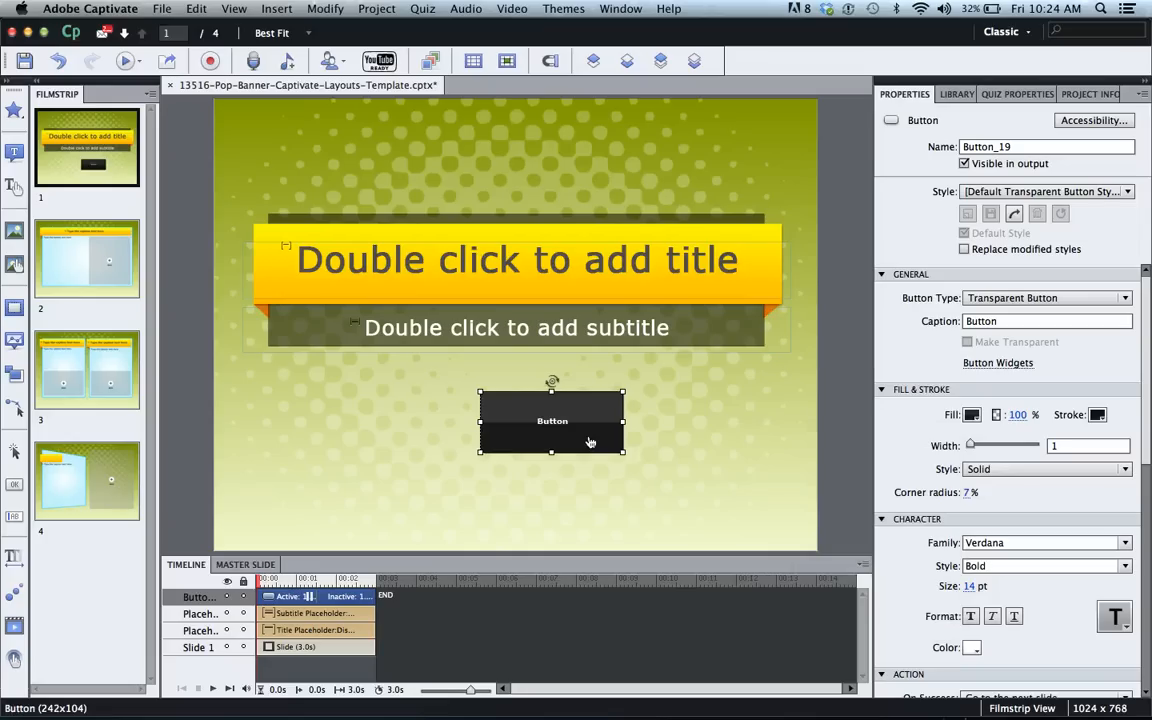
mouse_move(590, 442)
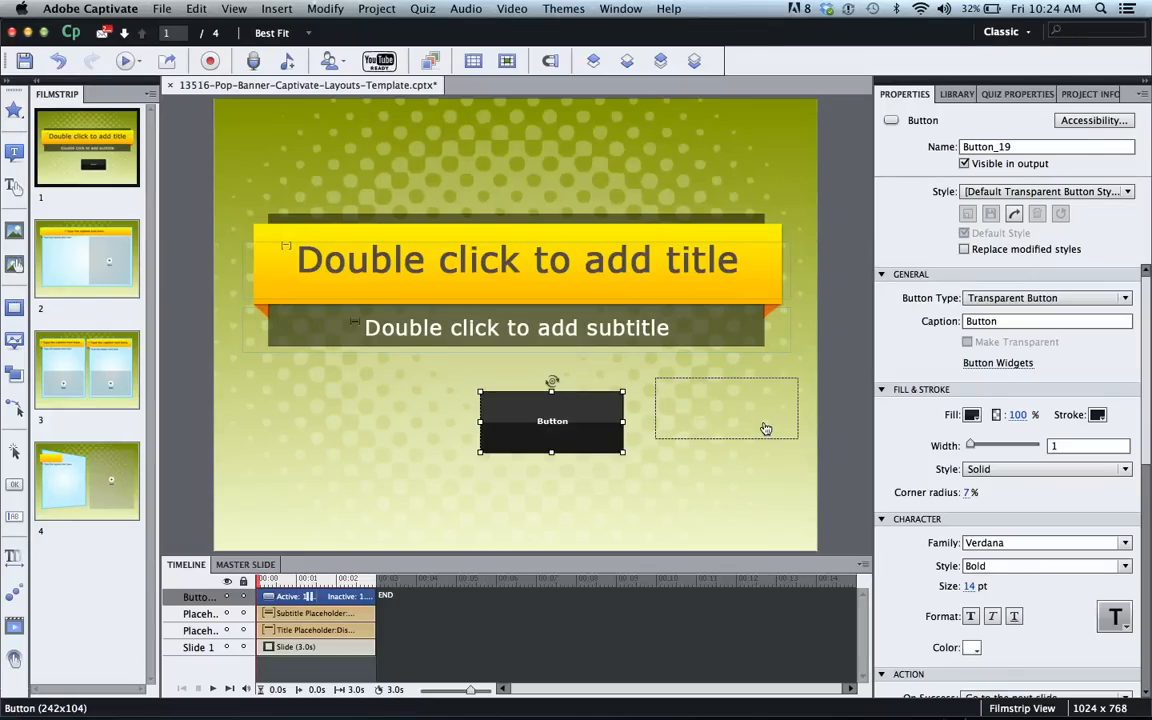
left_click_drag(552, 420, 727, 408)
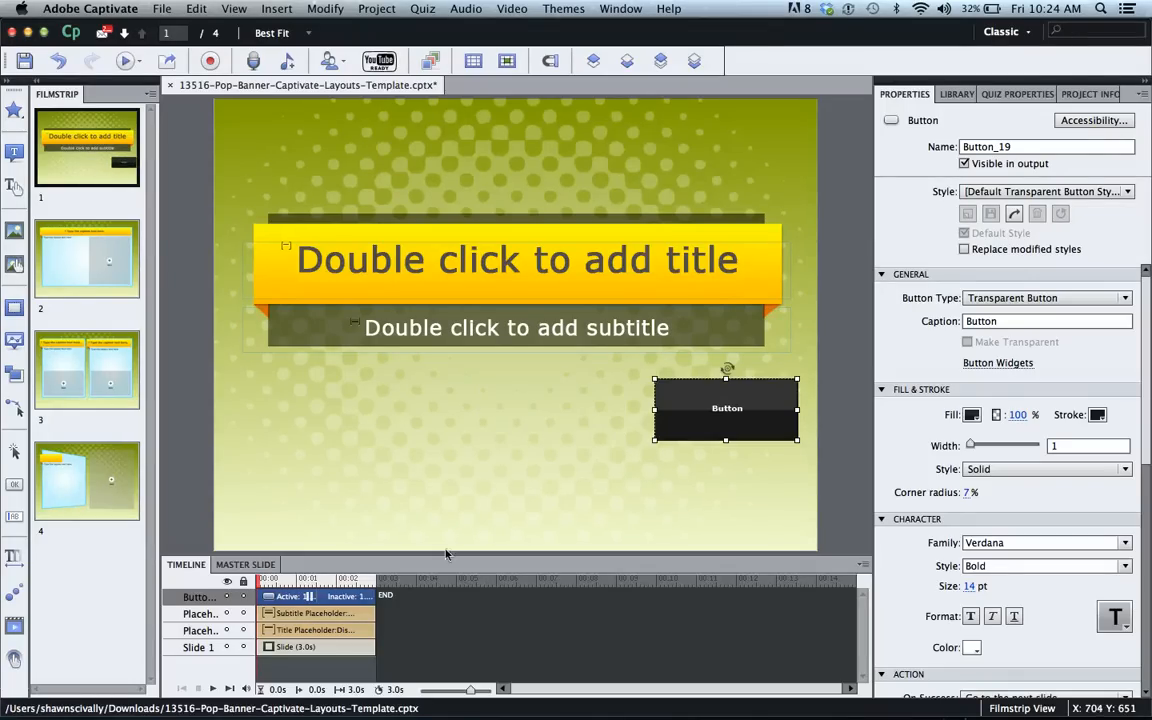
mouse_move(513, 540)
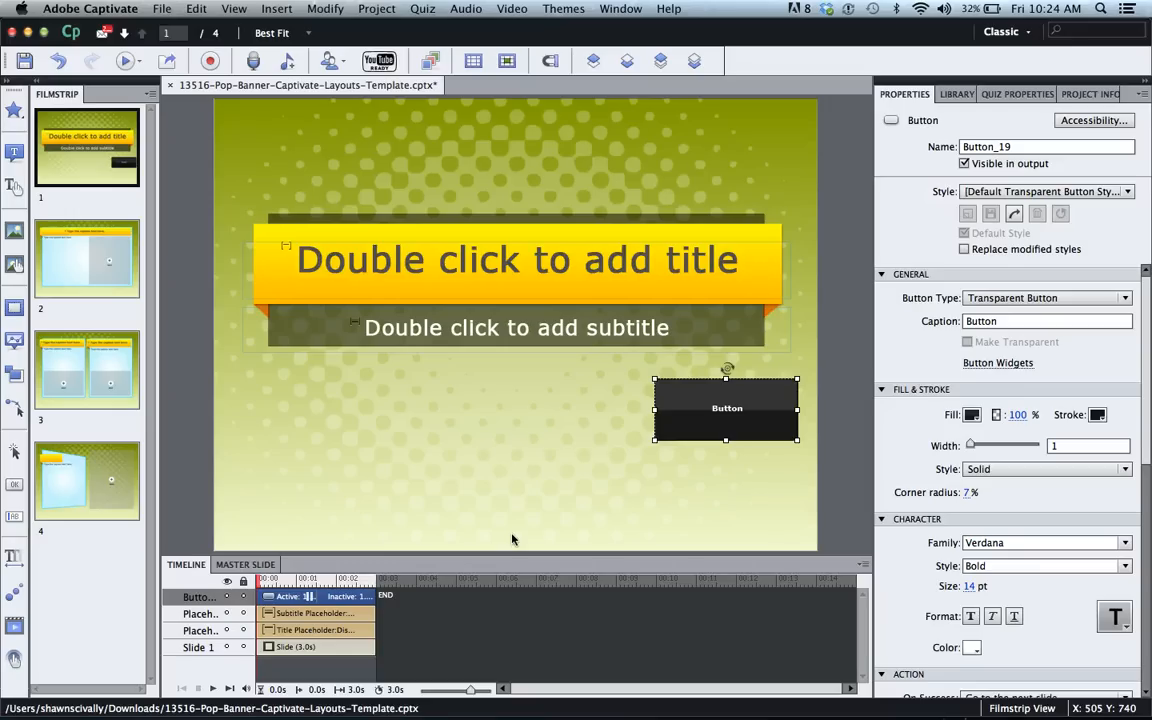
mouse_move(900, 416)
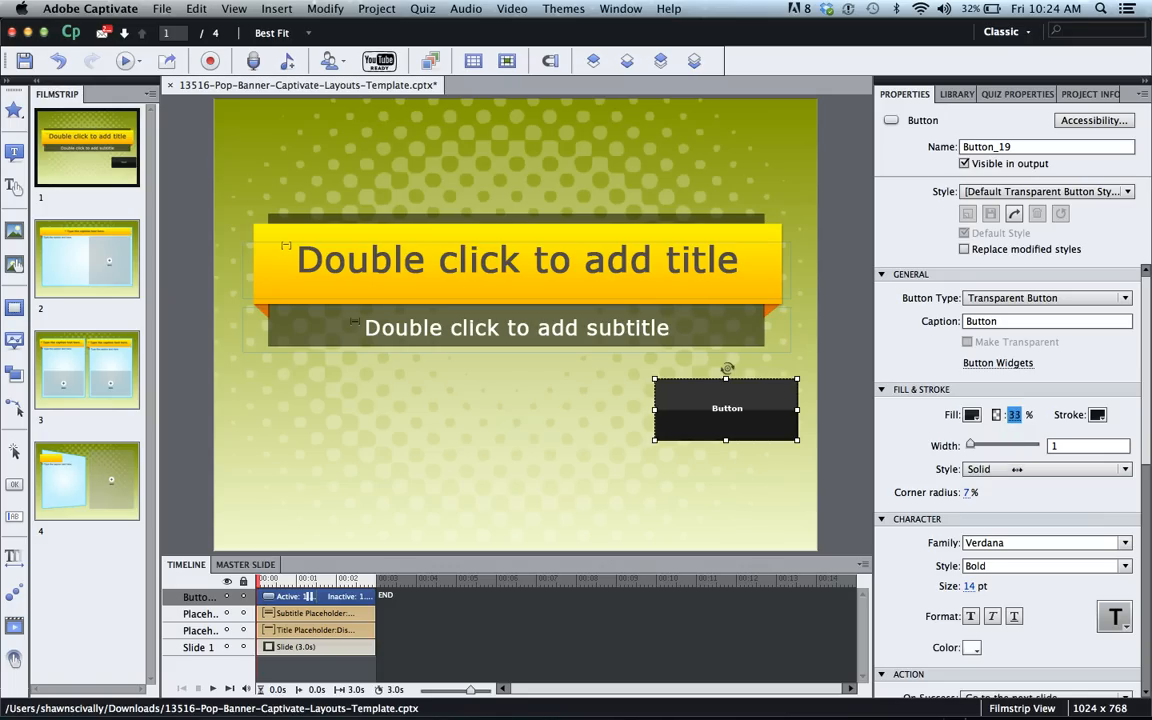
Make the button invisible with 0% fill opacity and 0 stroke width, then reselect it
type("0")
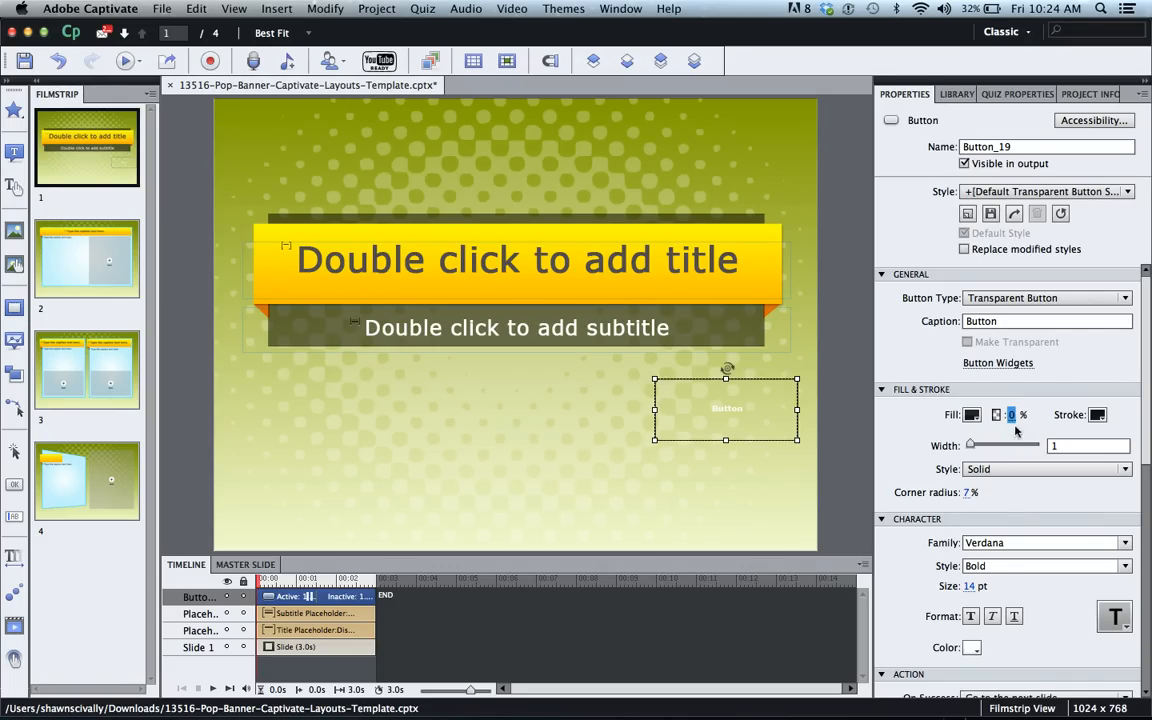
mouse_move(749, 419)
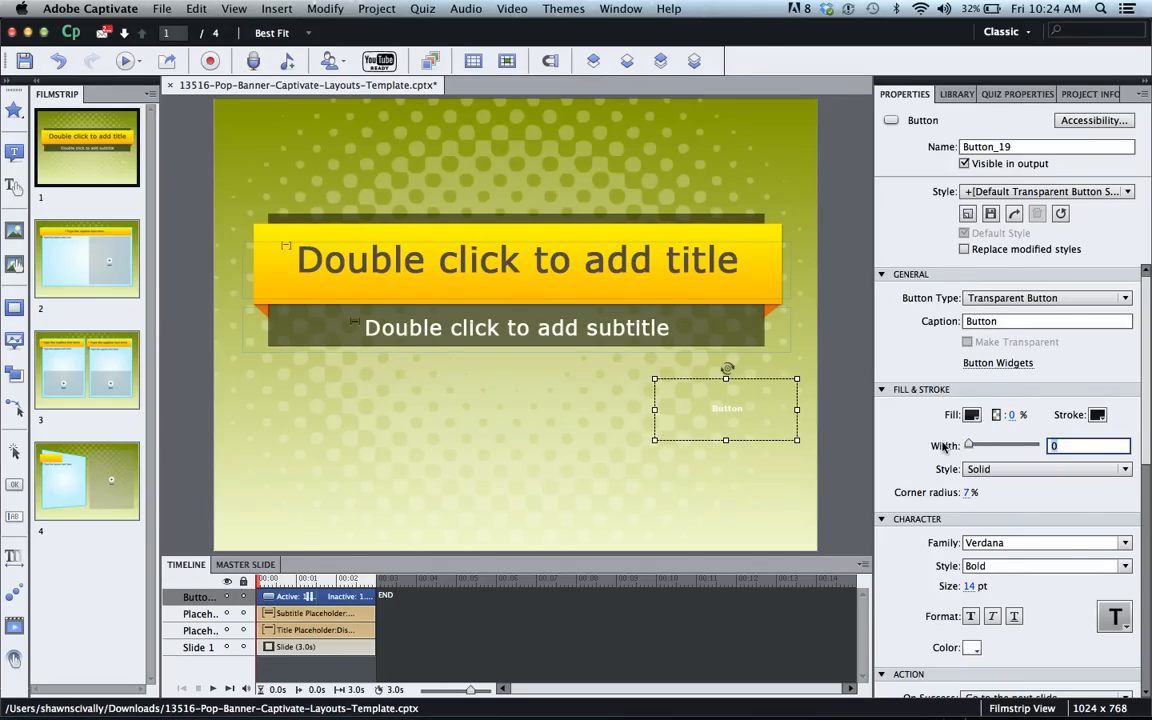
mouse_move(730, 410)
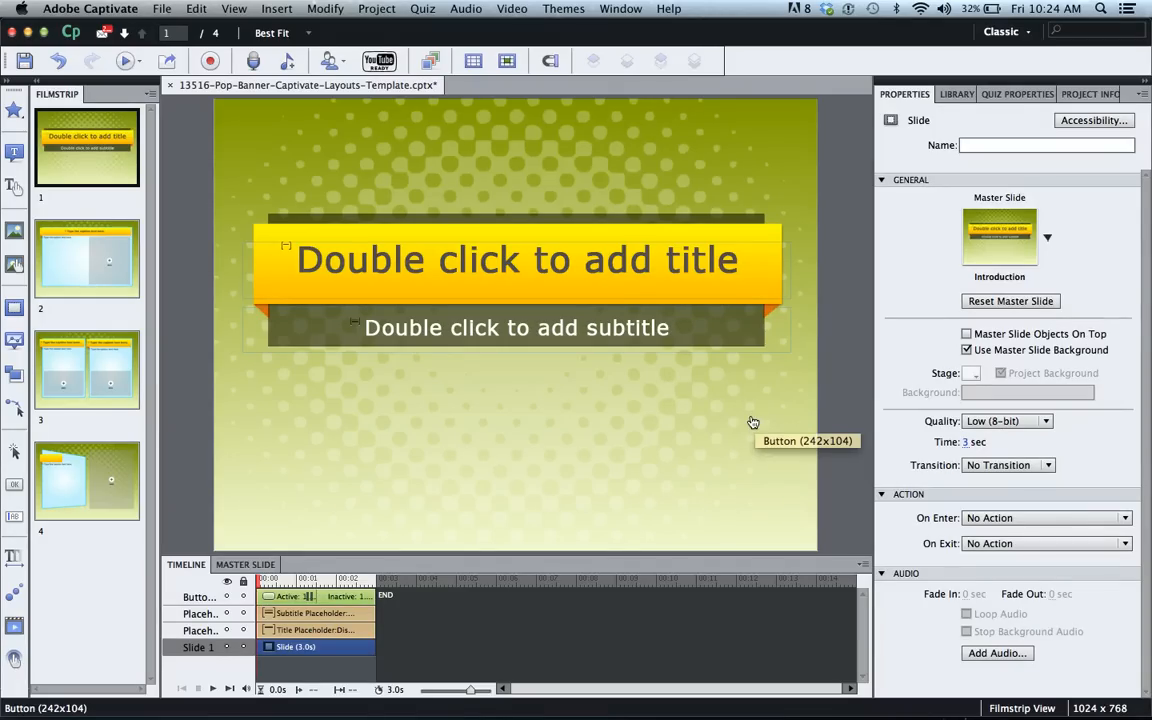
left_click(725, 410)
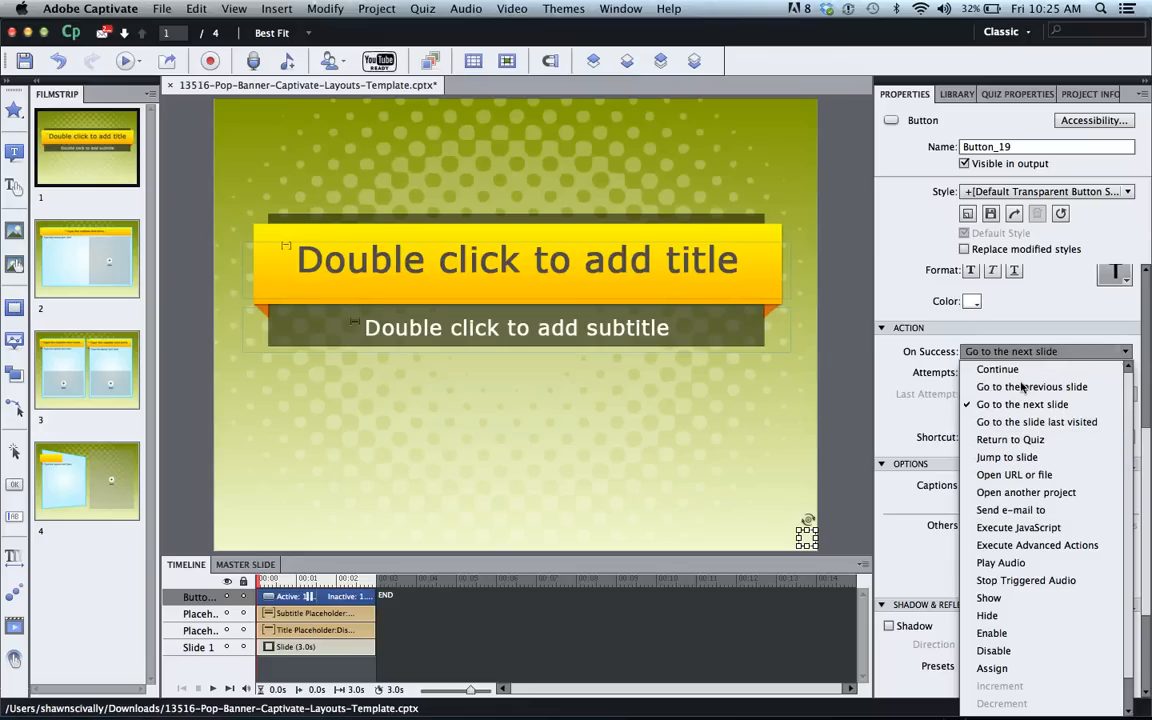
mouse_move(994, 650)
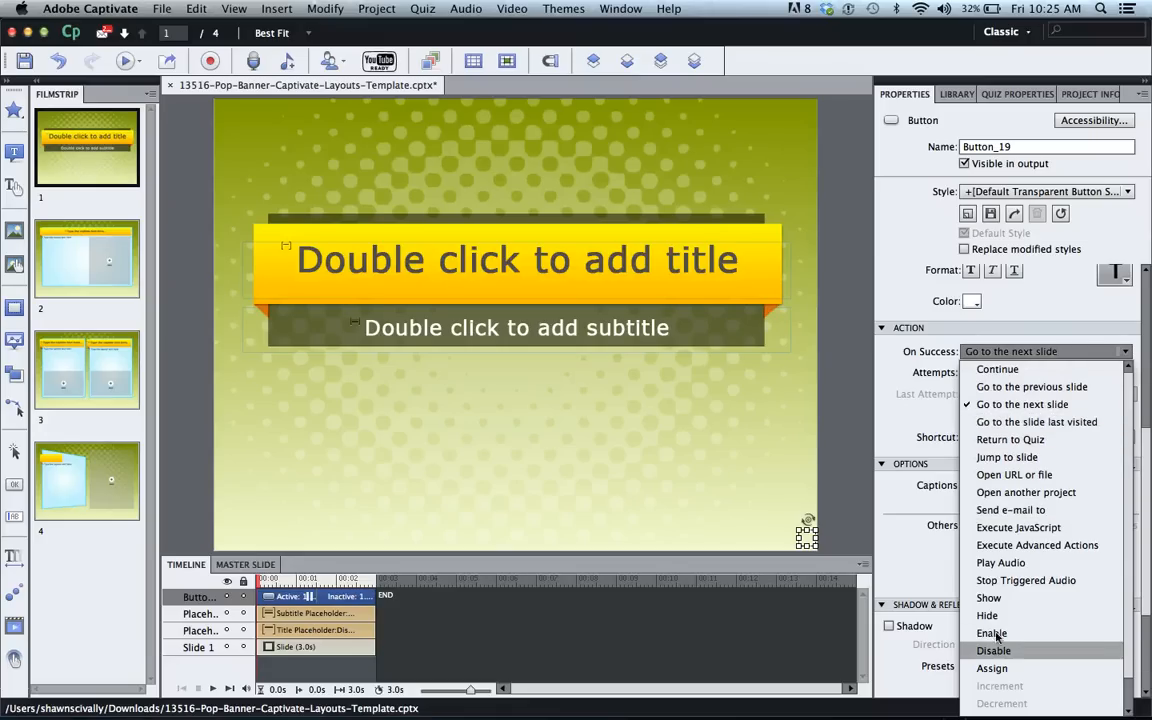
Set the button's On Success action to Disable, then go to slide 2
left_click(993, 651)
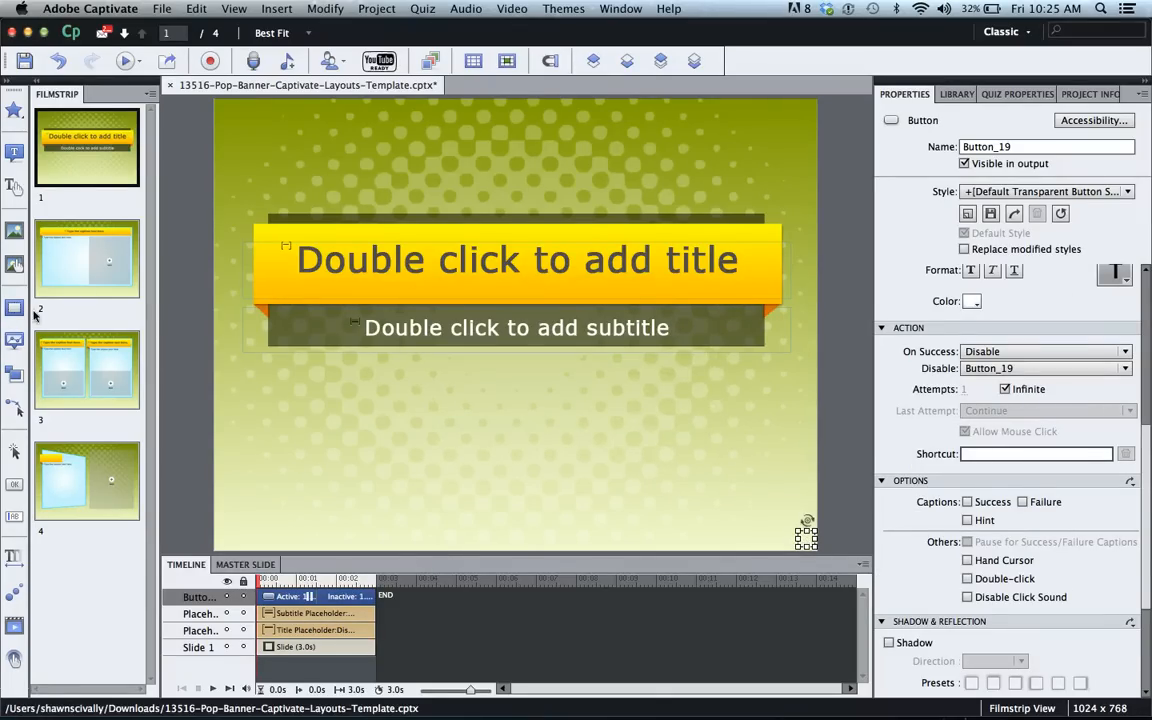
left_click(87, 259)
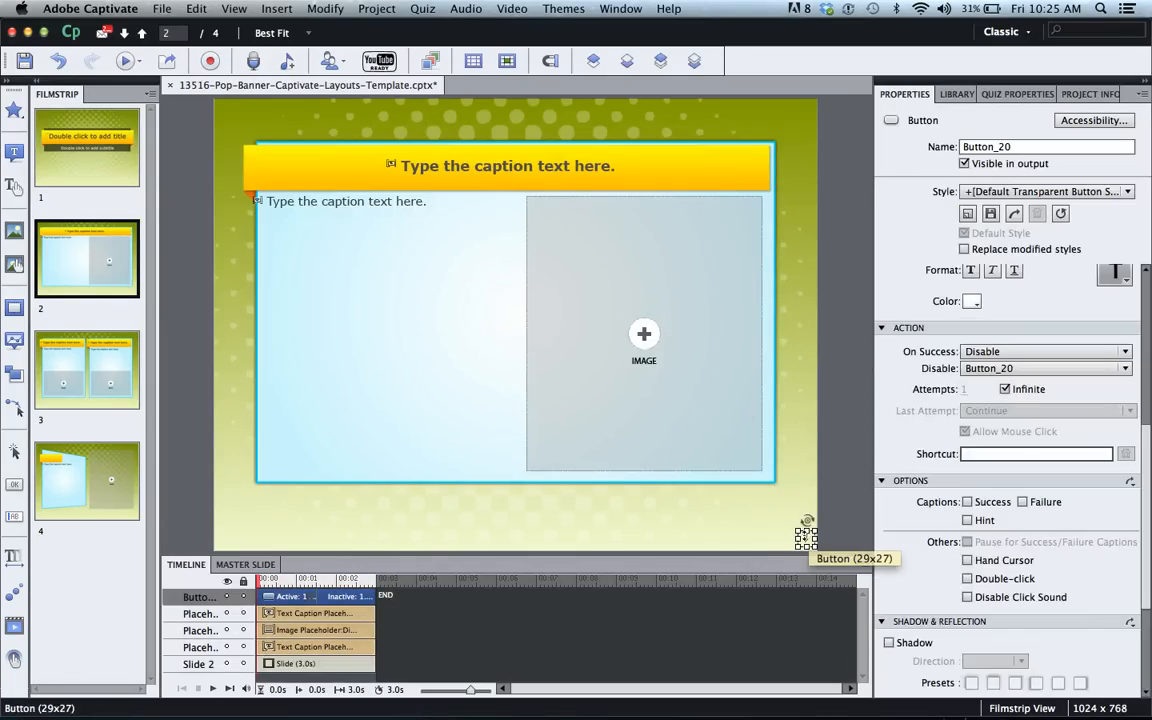
mouse_move(480, 465)
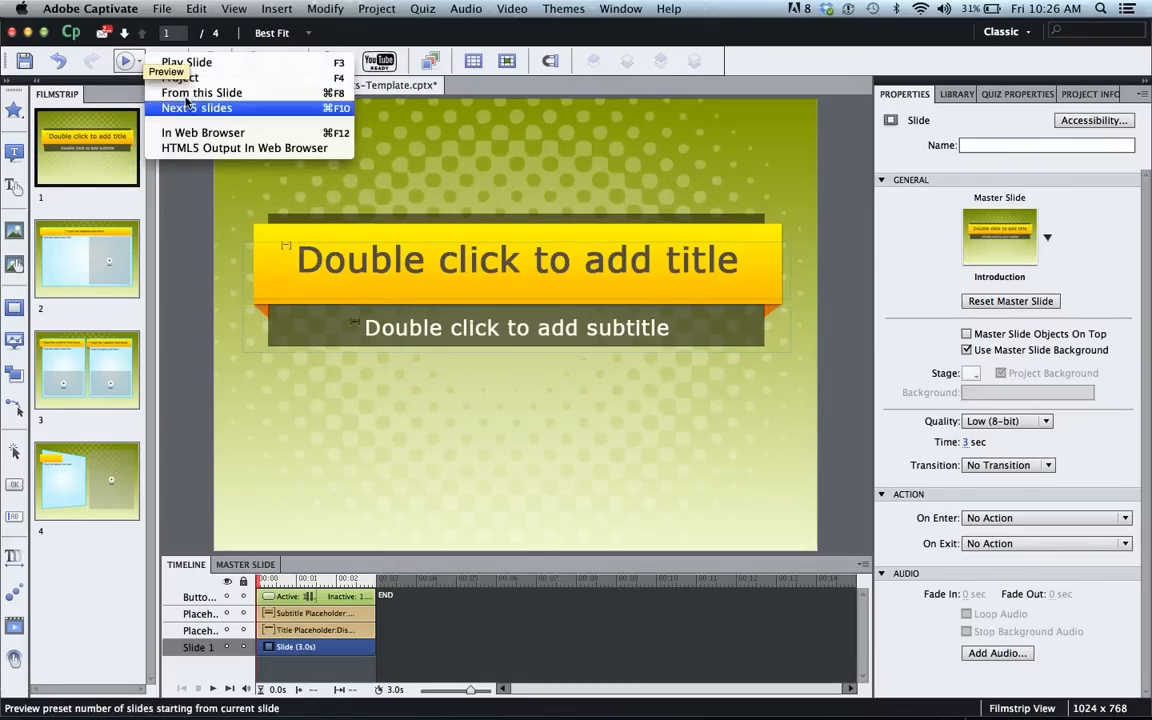
Preview the next 5 slides to check that slide 1 stays paused
left_click(196, 107)
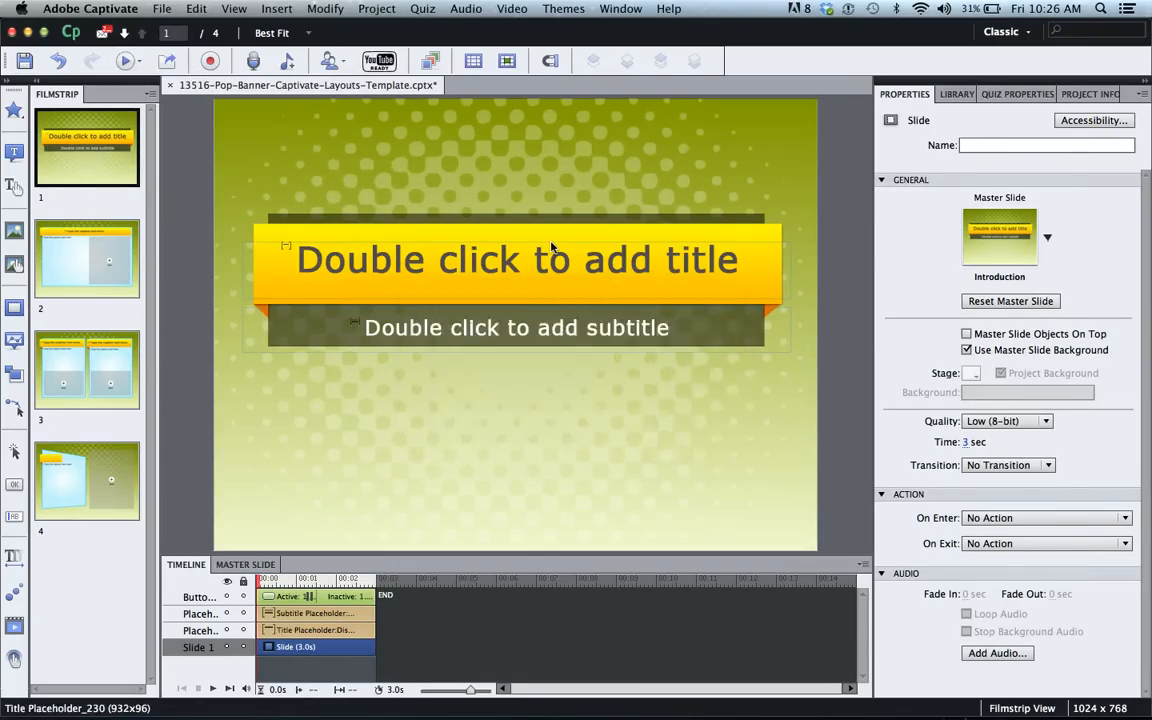
left_click(125, 61)
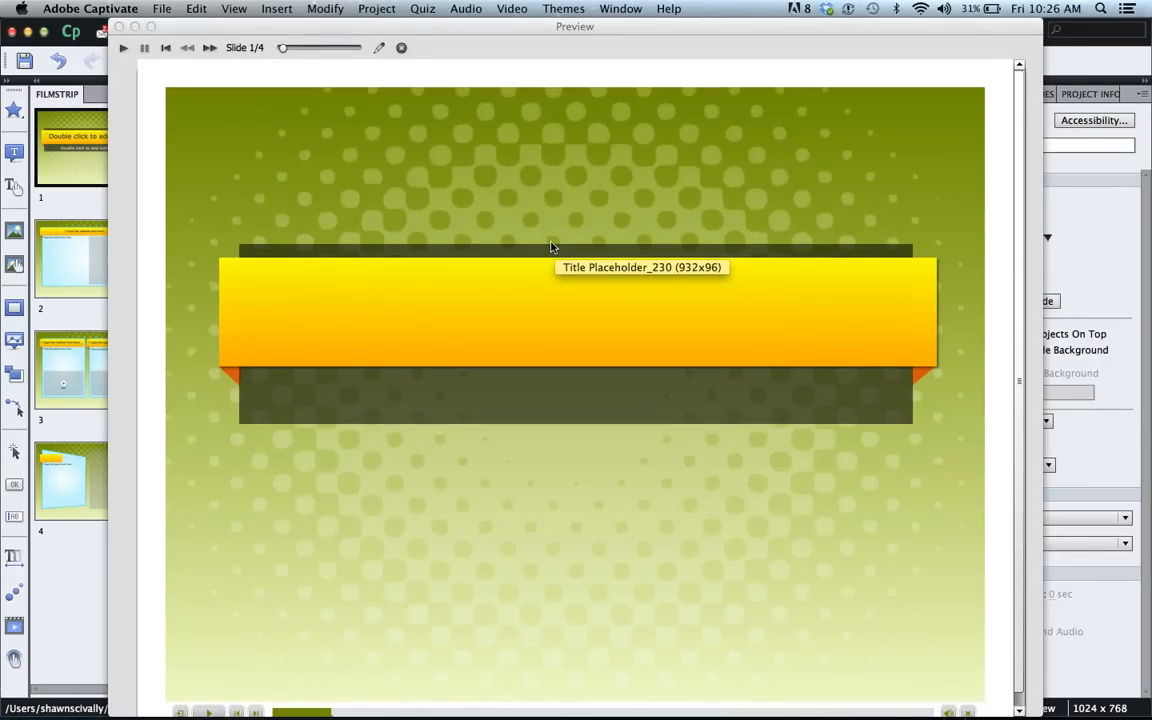
mouse_move(341, 706)
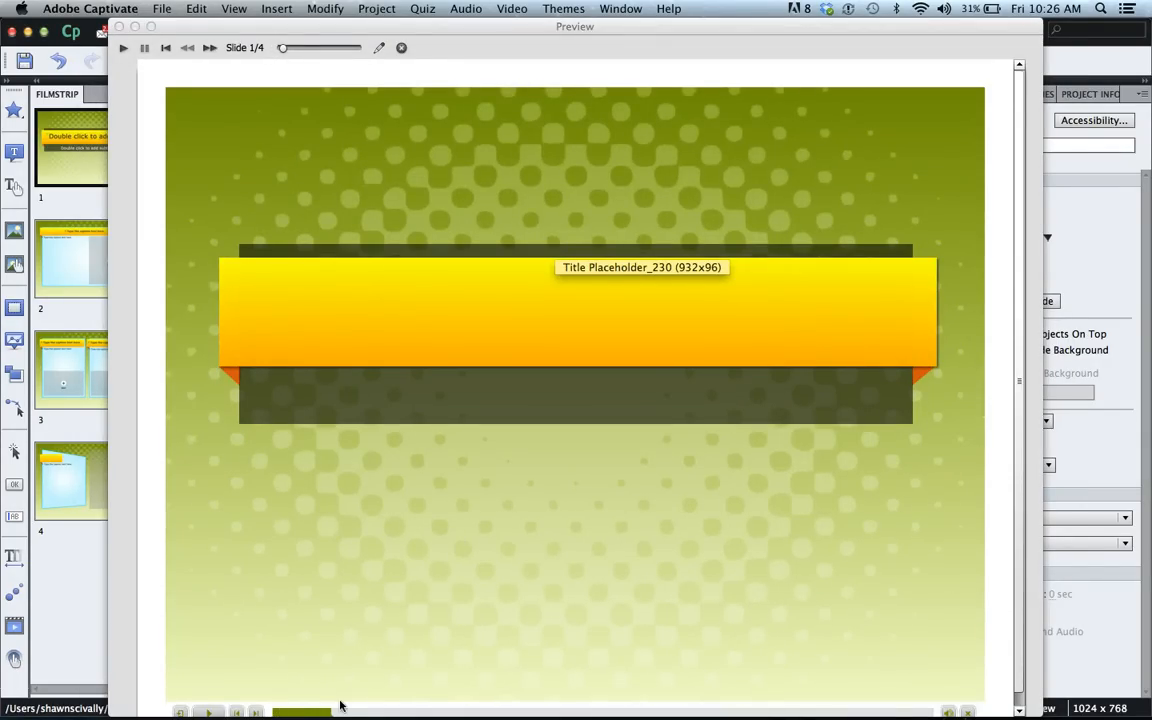
mouse_move(330, 710)
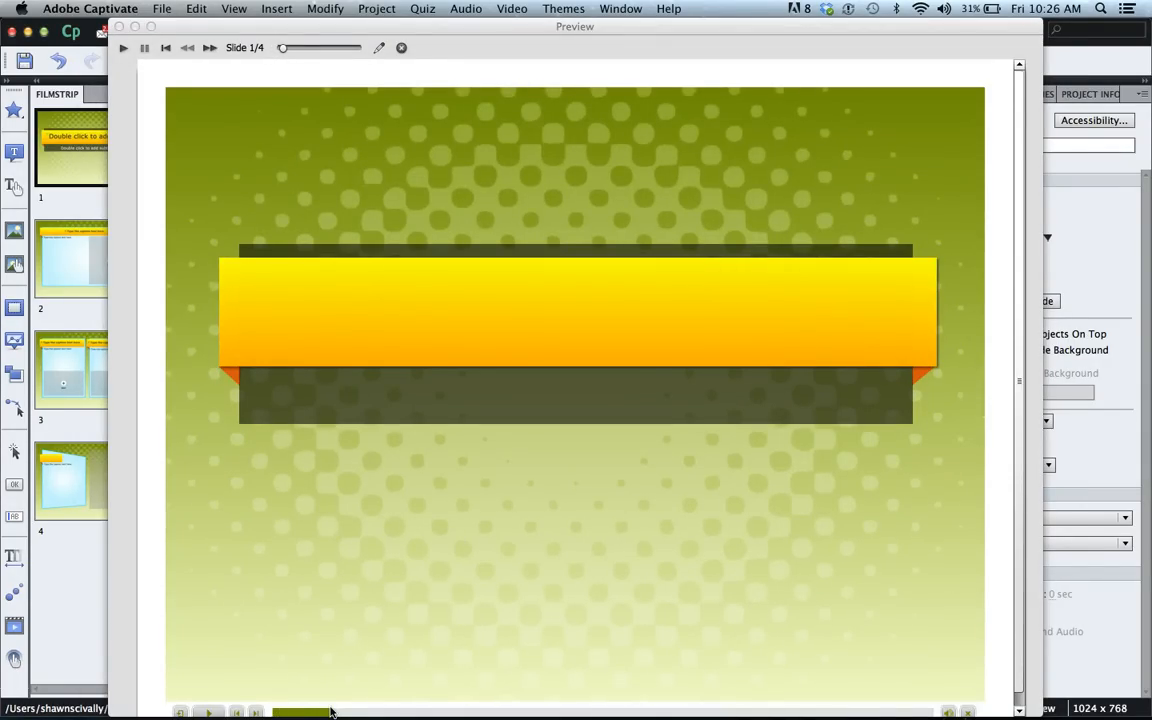